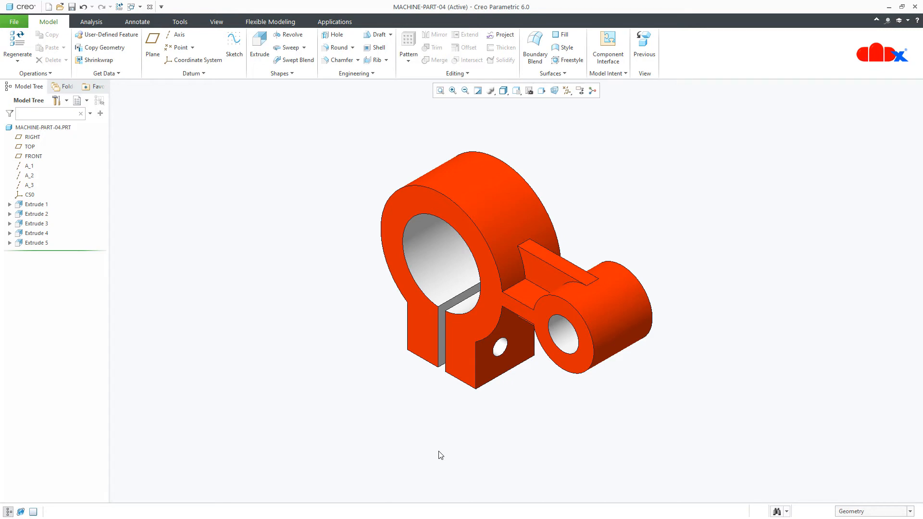
mouse_move(296, 388)
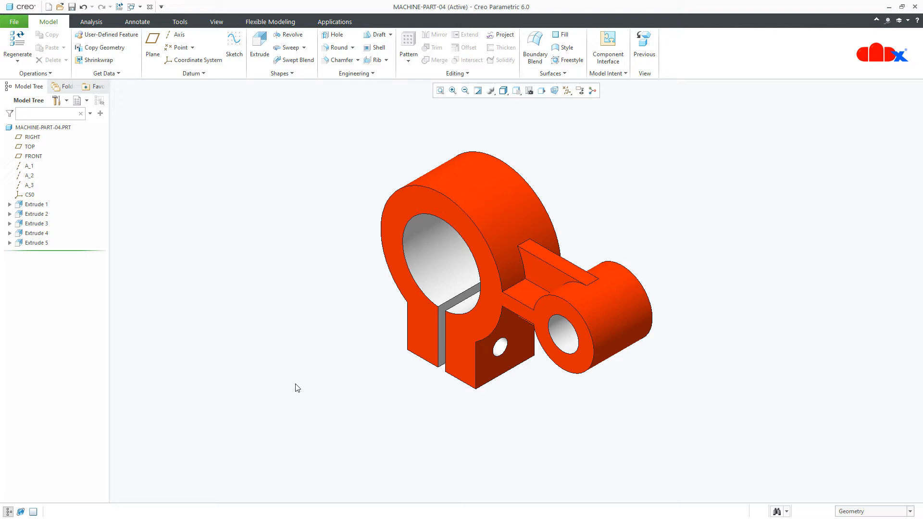
Step: Edit Extrude 1's sketch and start Rotate Resize on the whole profile
click(36, 203)
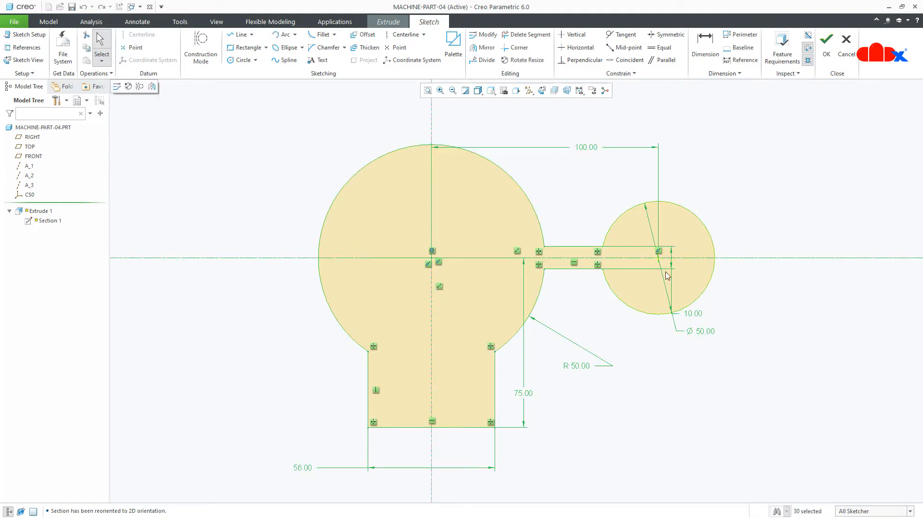
click(527, 60)
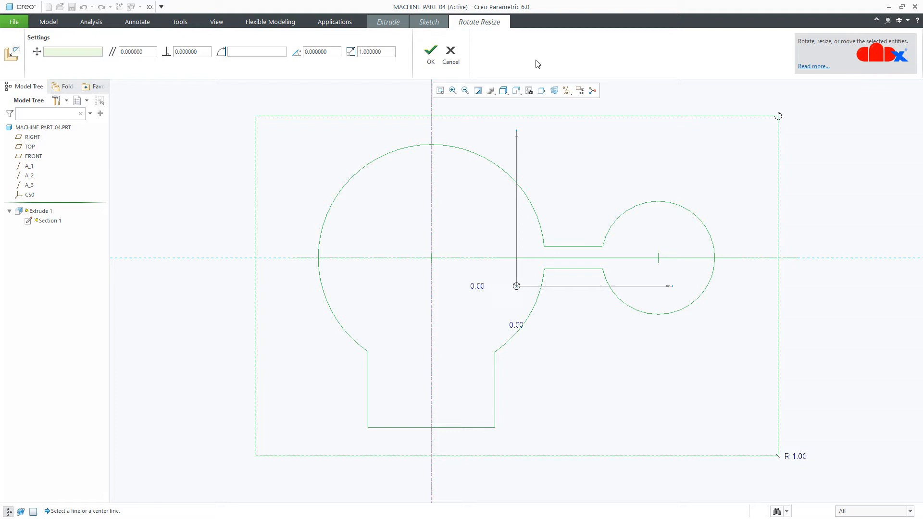
mouse_move(518, 287)
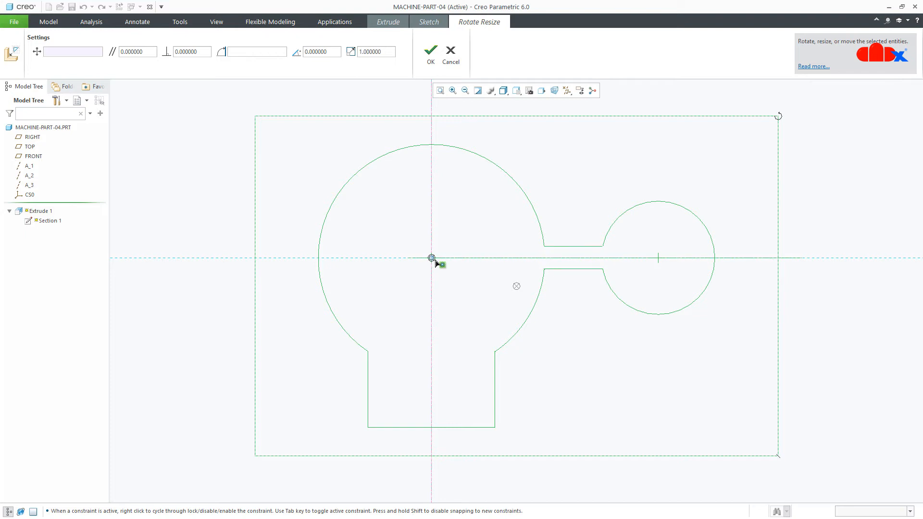
Step: Scale the profile by 2 about the large arc's centre, giving 200, 150 and 112
click(431, 258)
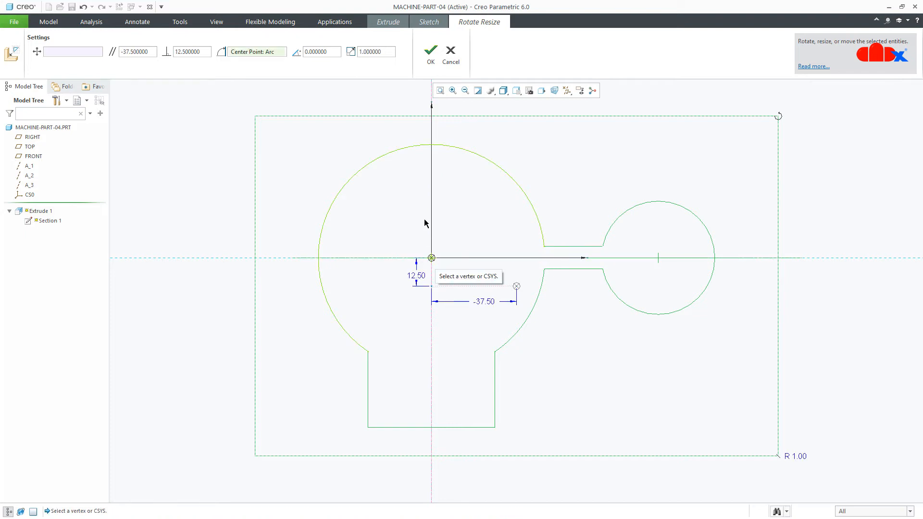
triple_click(371, 51)
text(2.000000)
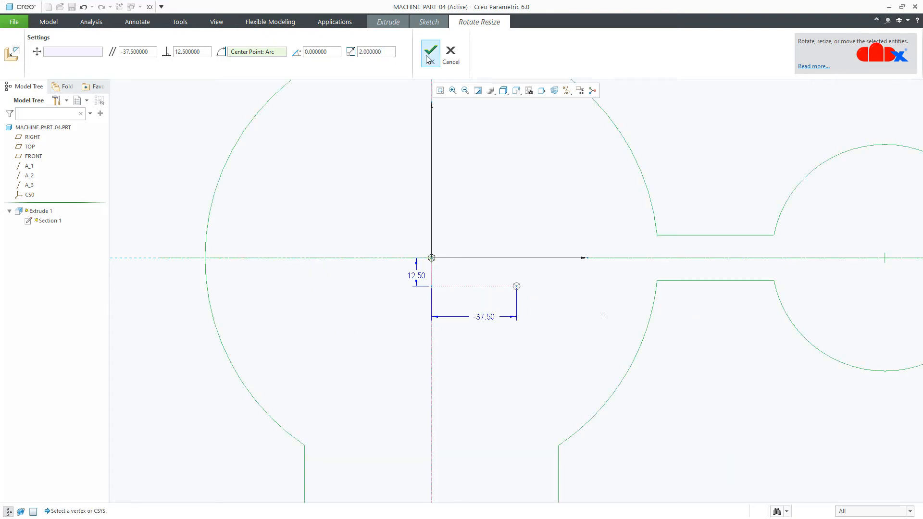
click(430, 52)
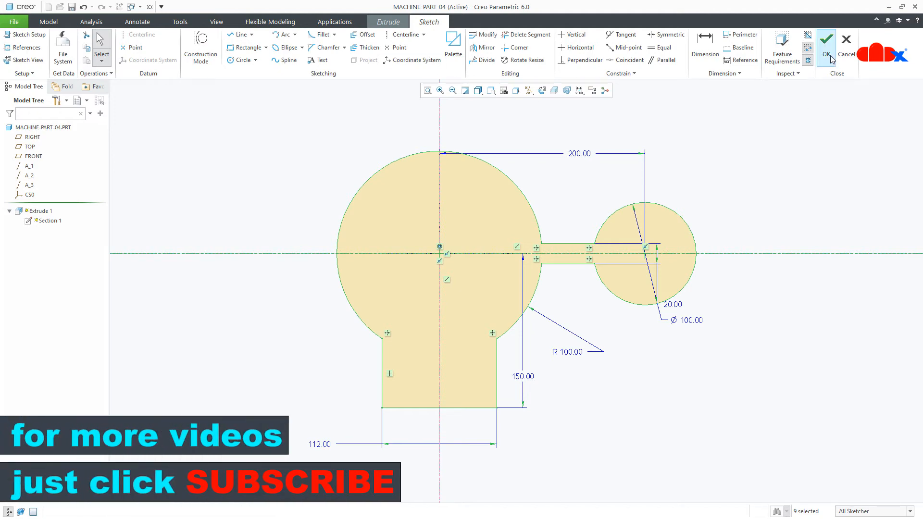
Step: Exit the sketcher so the part regenerates with the enlarged base extrusion
click(827, 38)
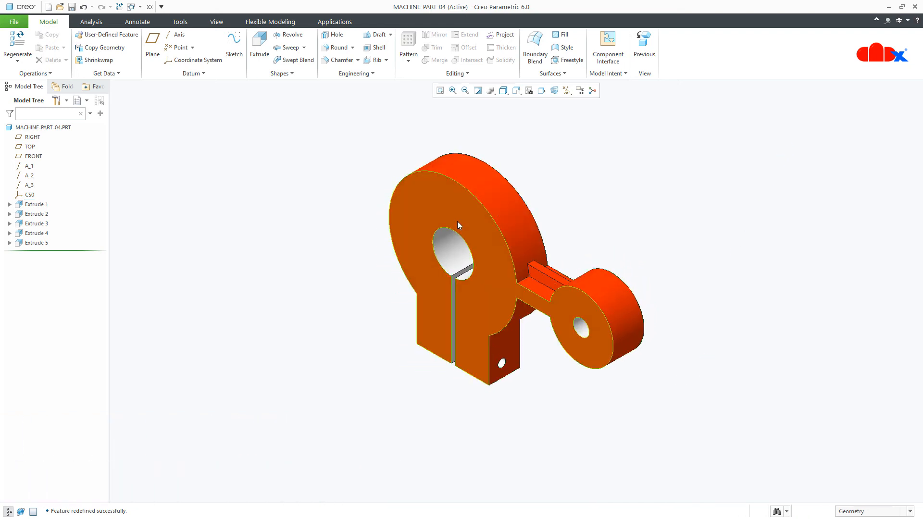
mouse_move(455, 259)
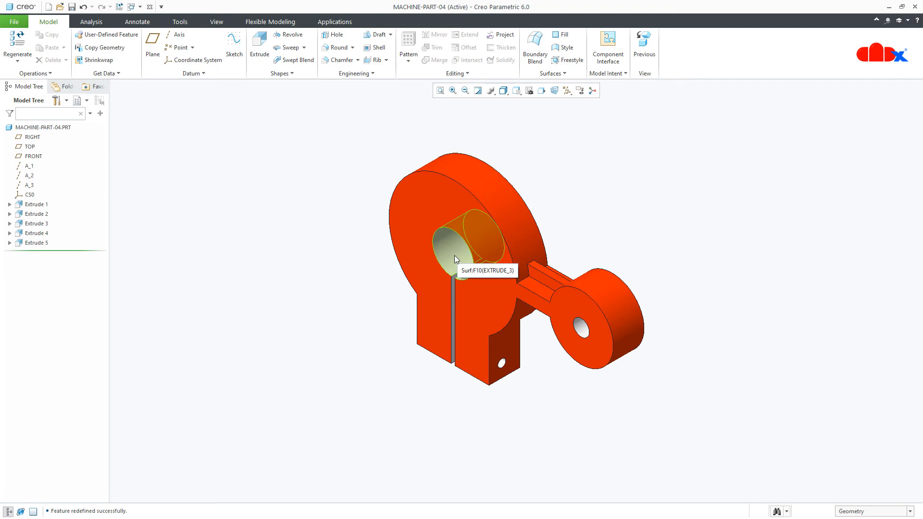
mouse_move(499, 362)
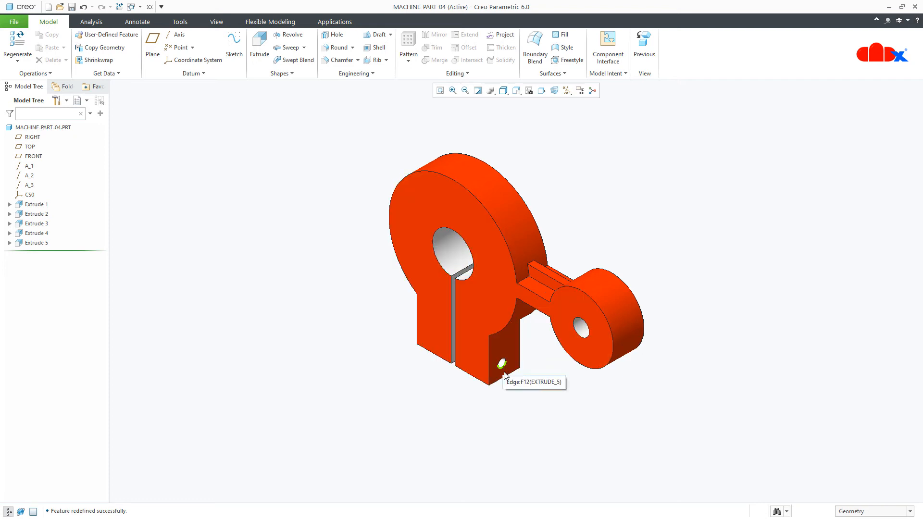
mouse_move(528, 428)
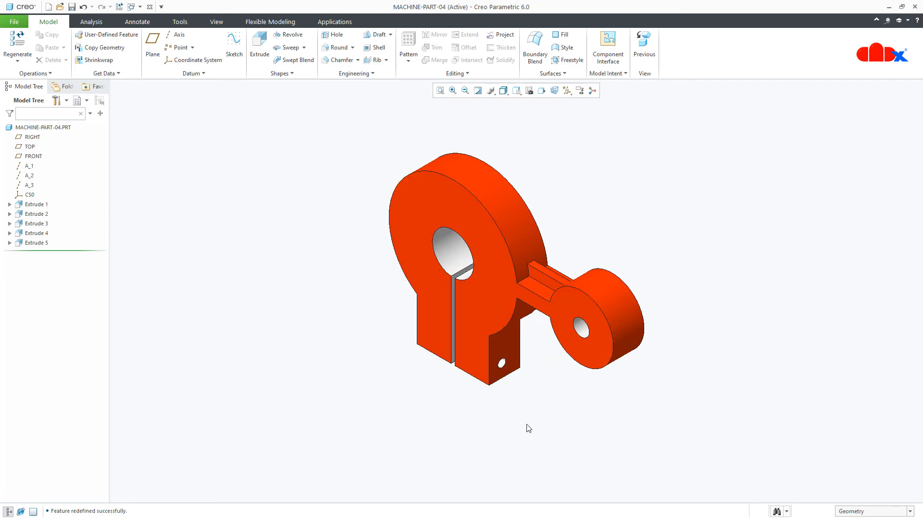